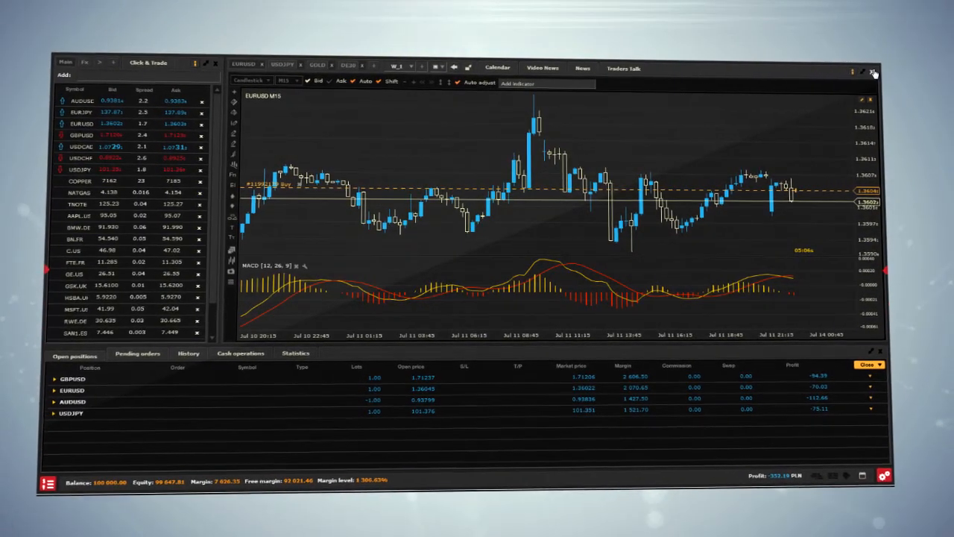
- From Settings, switch the skin to White and then back to Dark
click(509, 67)
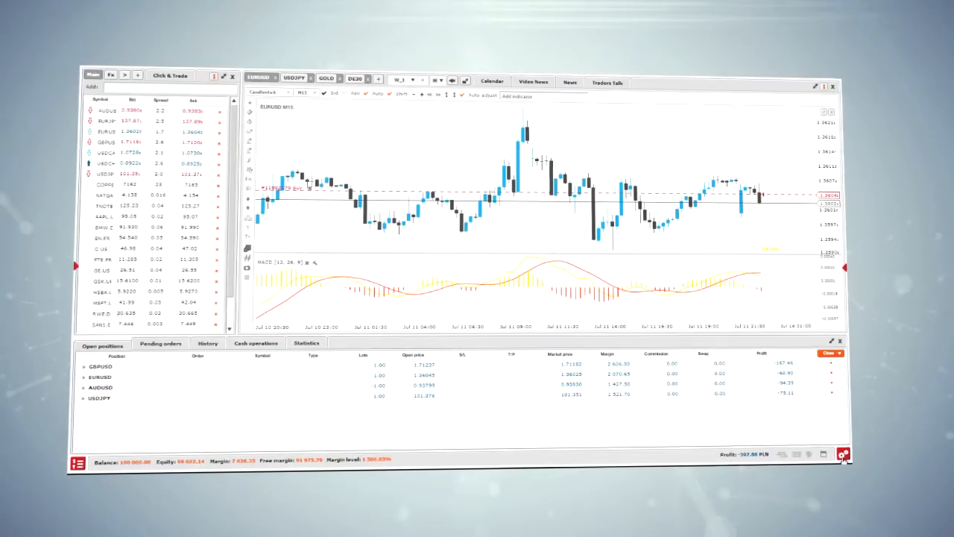
click(844, 450)
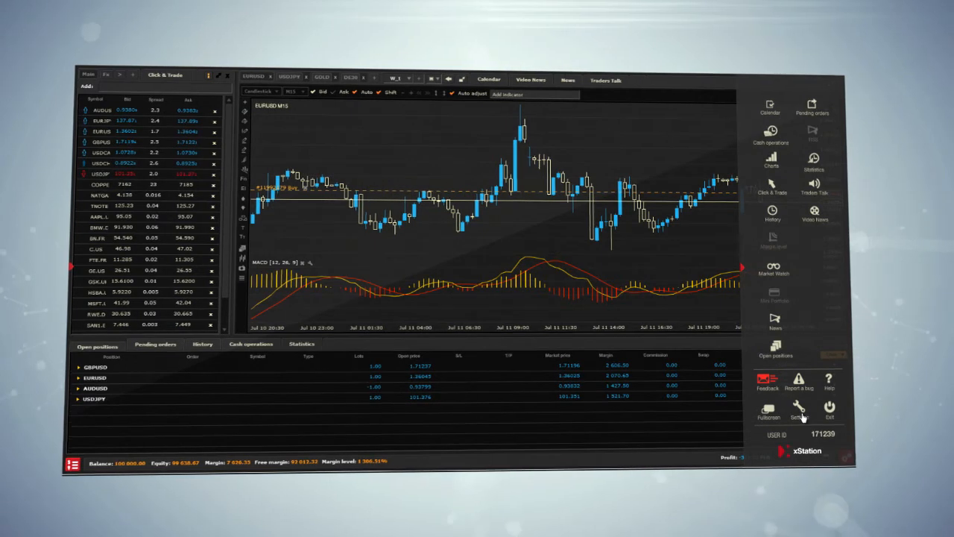
click(801, 409)
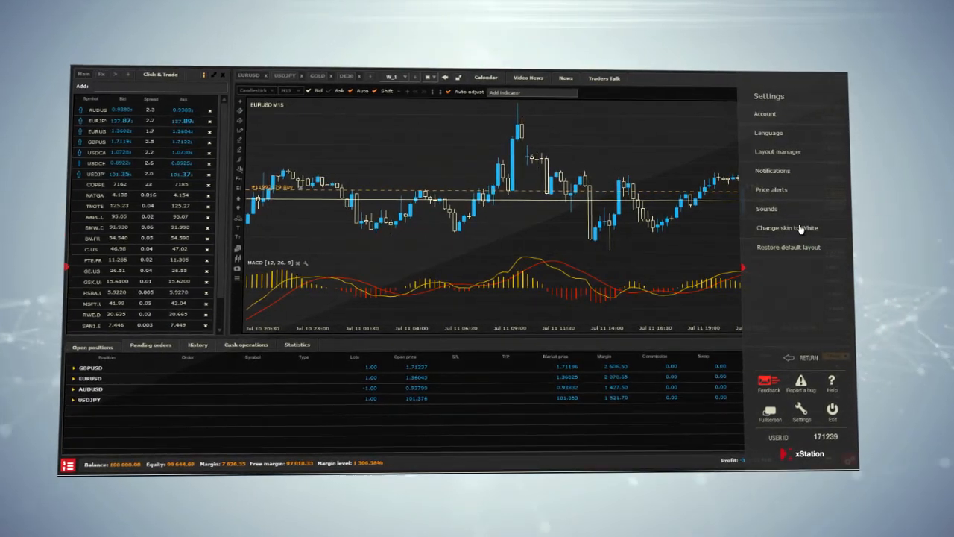
click(784, 227)
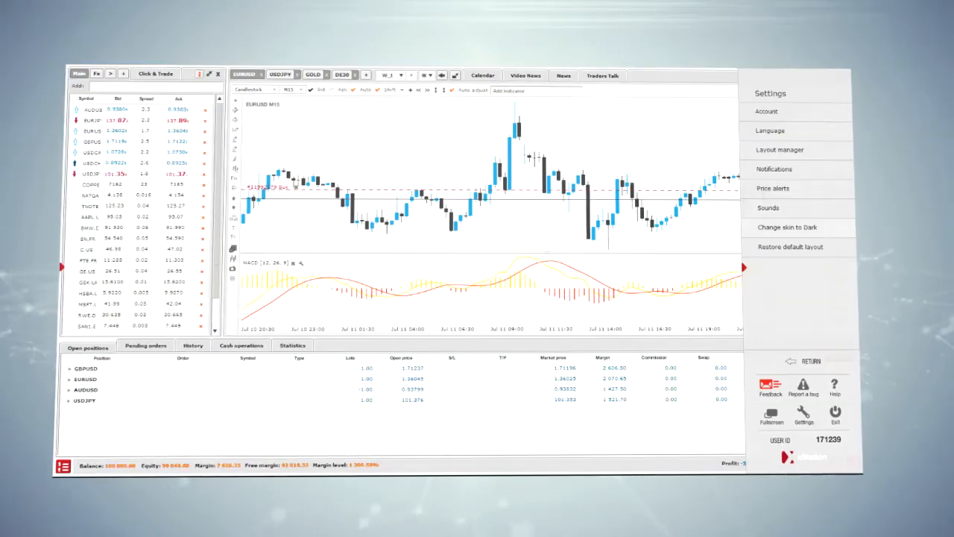
click(790, 227)
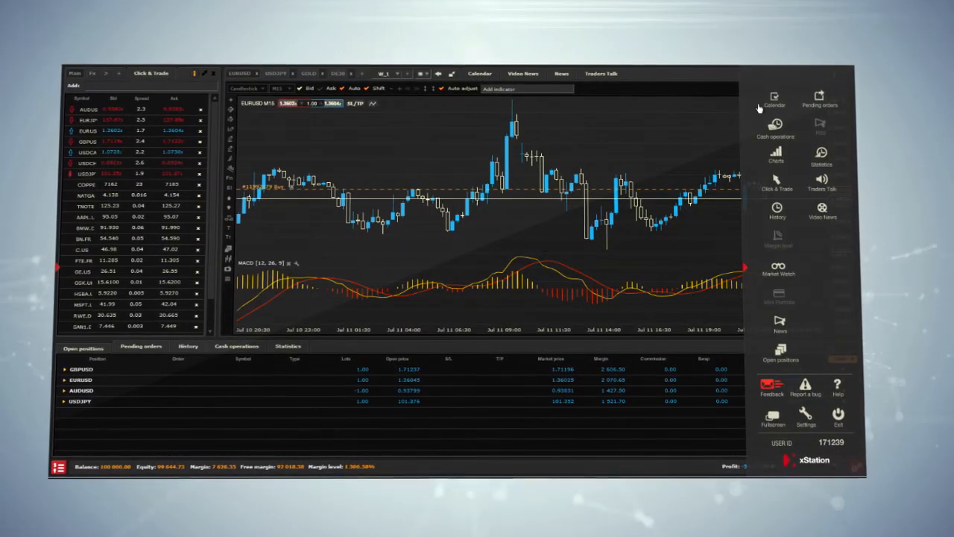
- View the Video News headlines, return to the EURUSD chart and start a new tab name
click(773, 97)
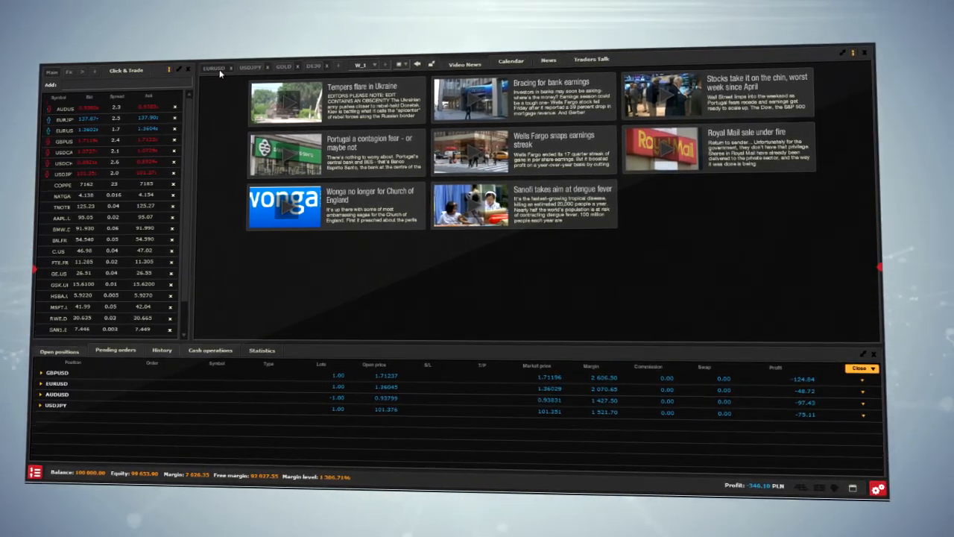
click(216, 65)
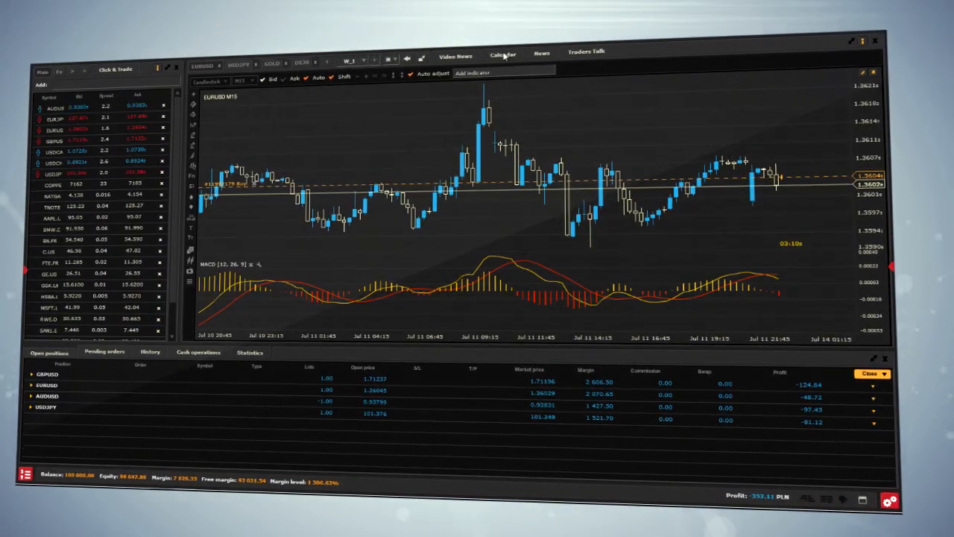
click(503, 53)
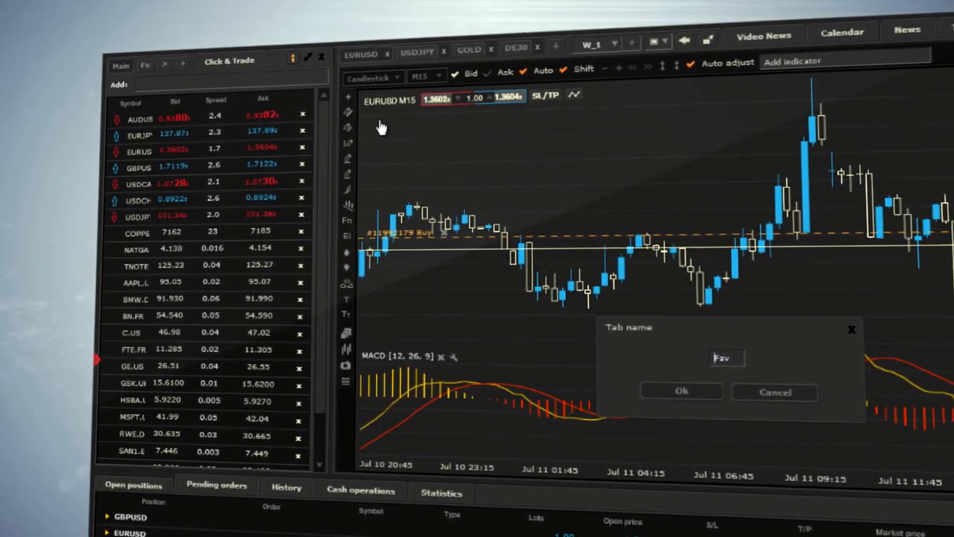
- Name the watchlist 'Fav' and add ETF.Bank.EU, NATGAS and EURCAD, searching 'eur'
text(MFav)
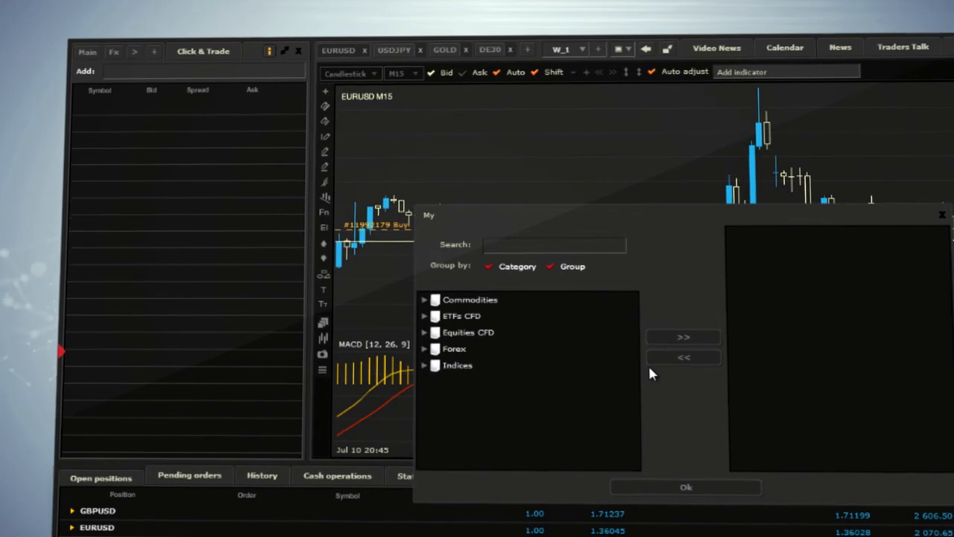
click(462, 312)
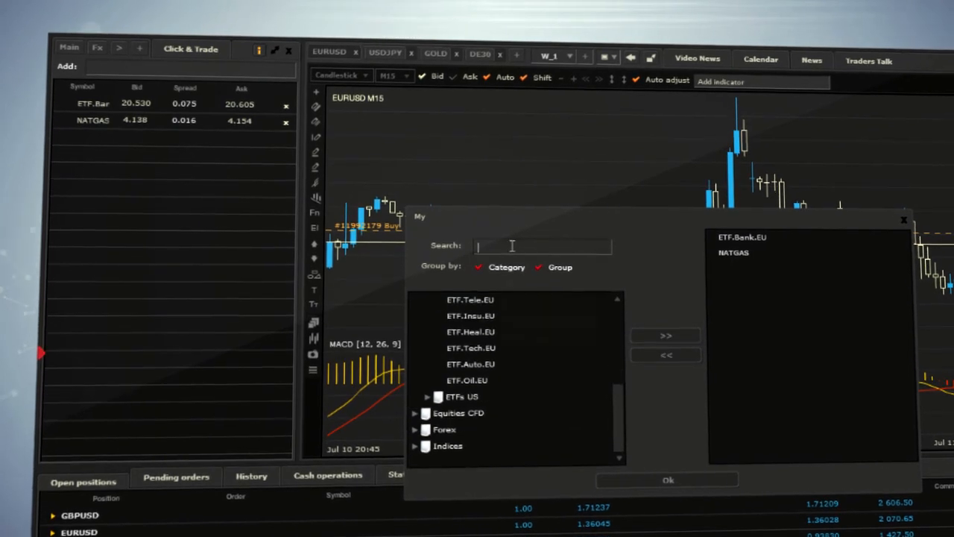
text(eur)
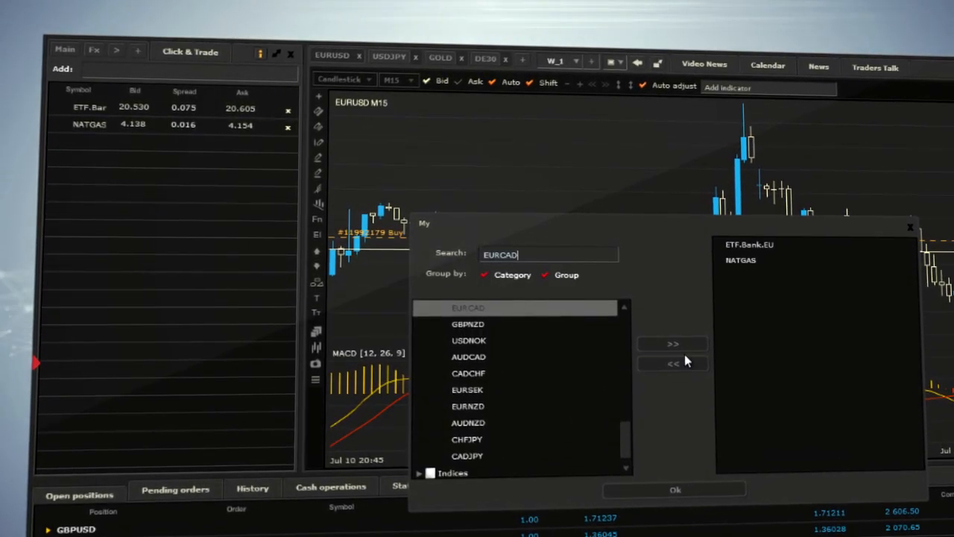
click(674, 489)
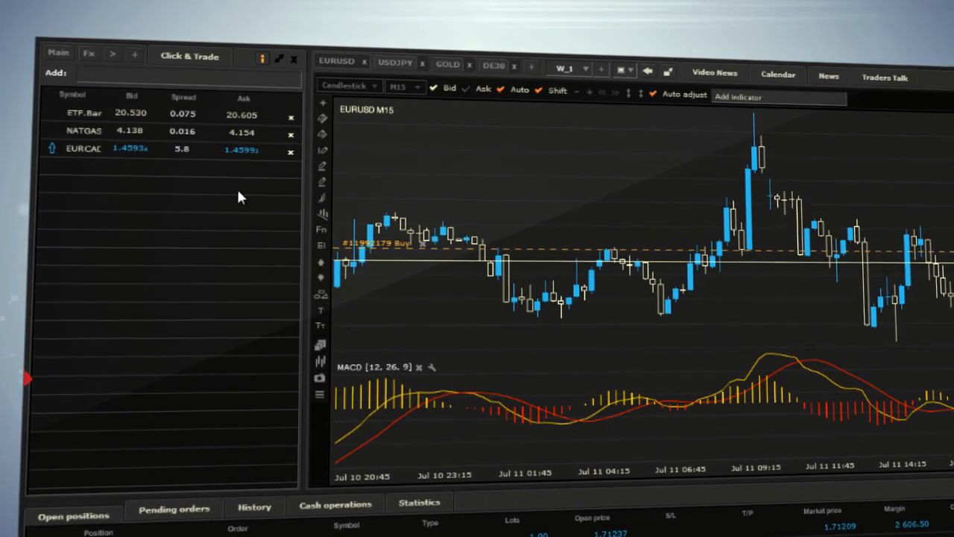
- Personalize the table's view to make the Time column visible in the watchlist
right_click(239, 197)
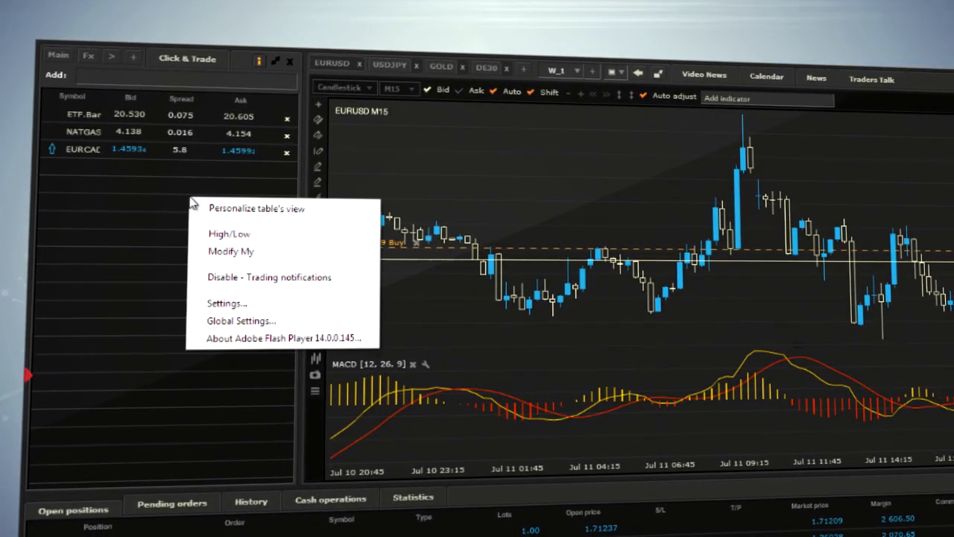
mouse_move(248, 212)
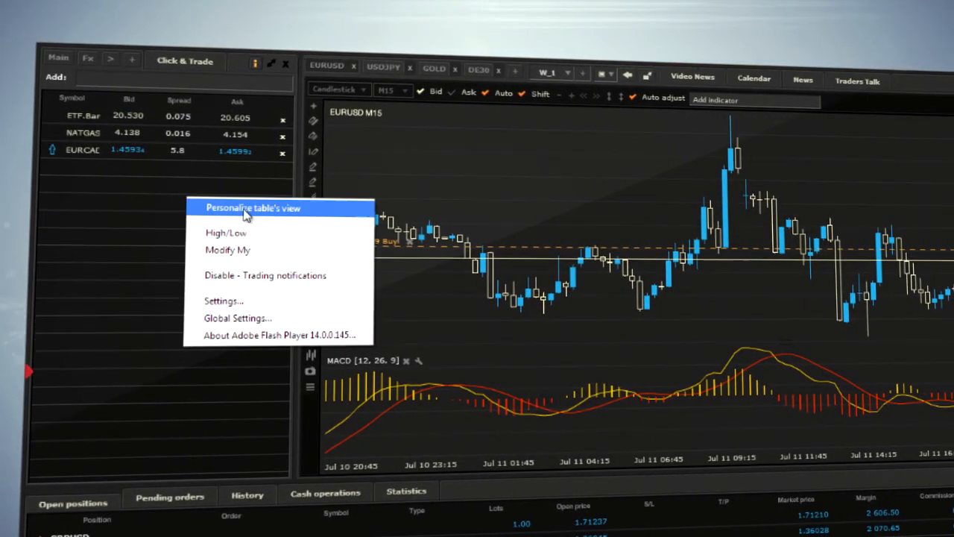
click(253, 207)
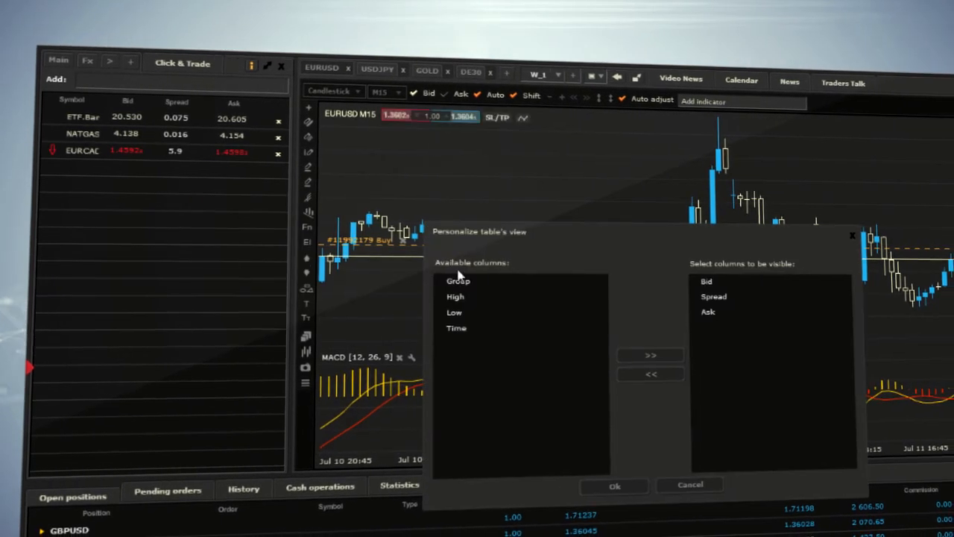
click(449, 325)
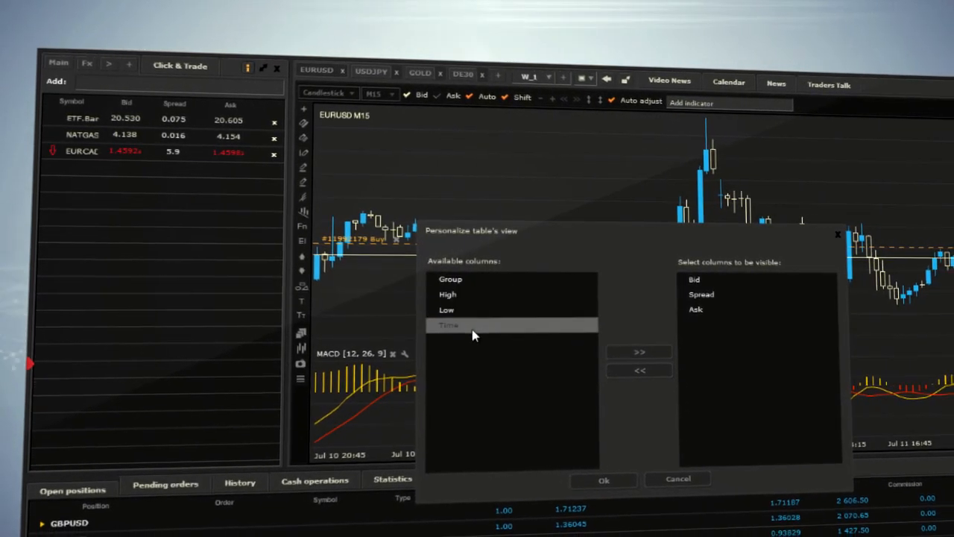
click(695, 307)
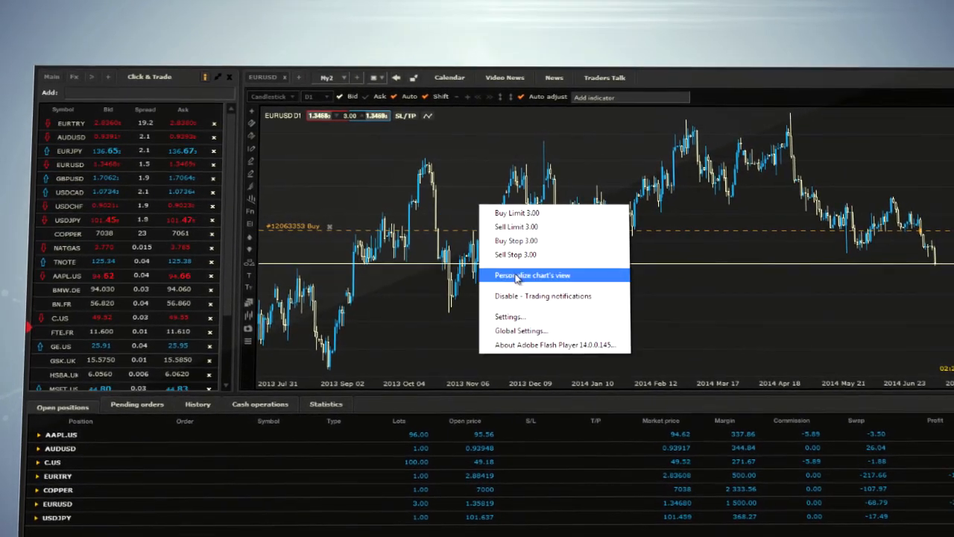
- Personalize the chart's view, then return to the EURUSD M15 chart with MACD
click(533, 274)
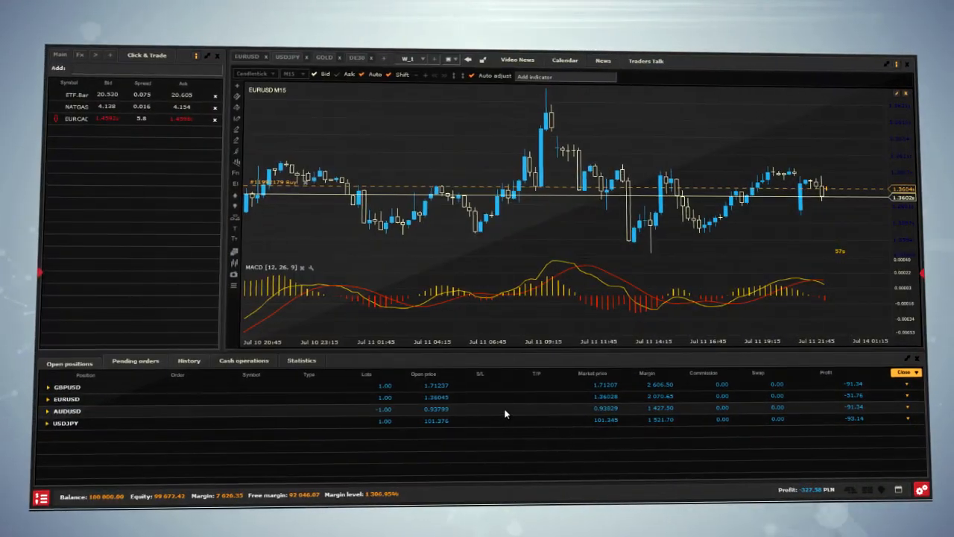
- Bring up the economic Calendar and News panels from the toolbar beside the watchlist
click(605, 60)
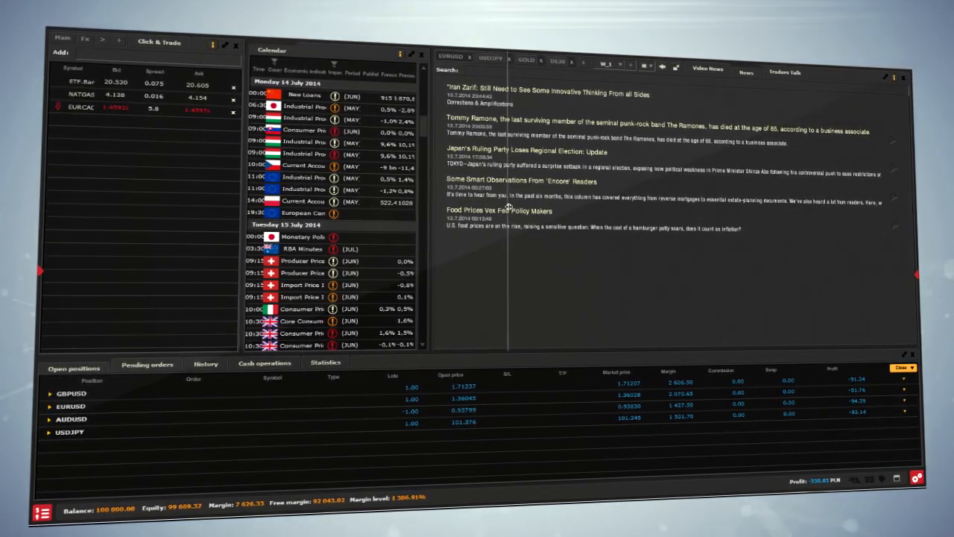
click(536, 59)
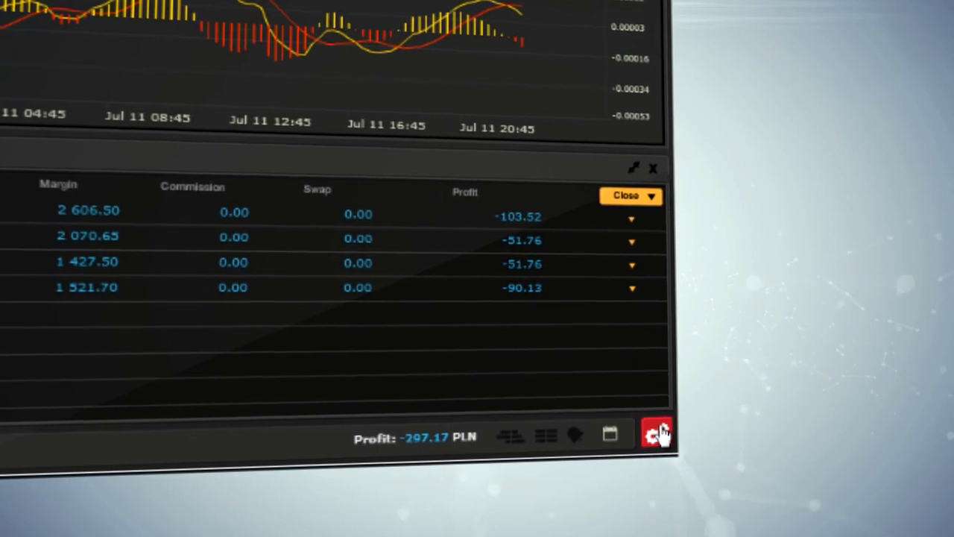
- Save the current panel arrangement as 'My Layout' in the Layout manager and return to Settings
click(656, 432)
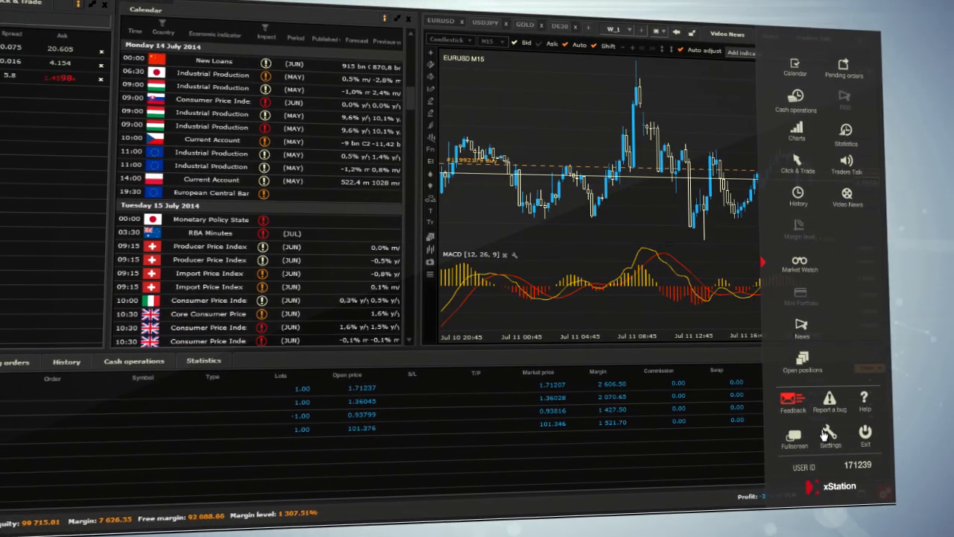
click(829, 432)
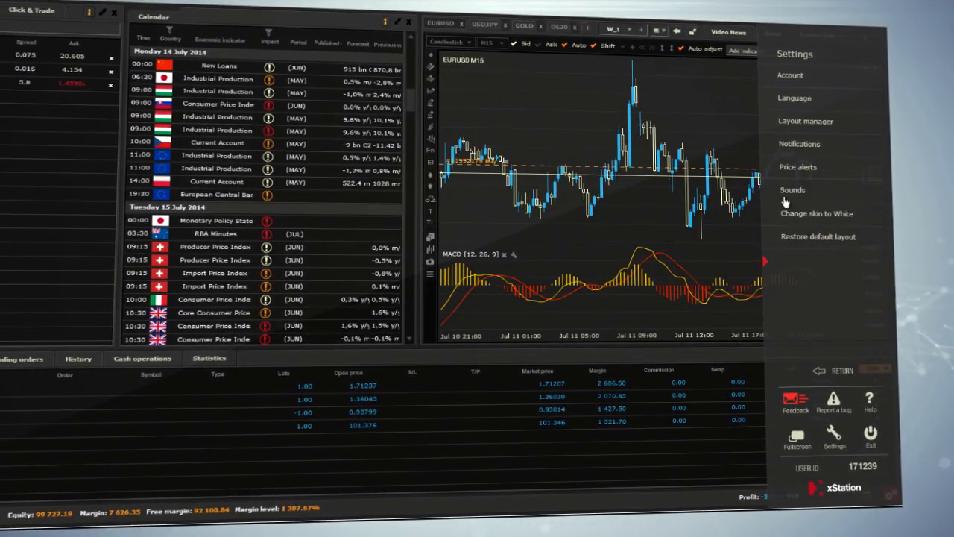
click(805, 121)
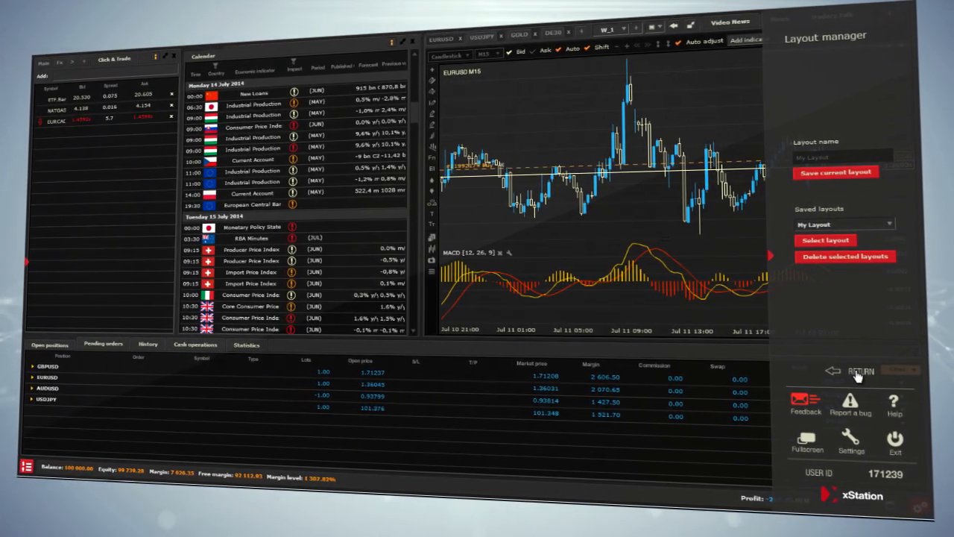
click(861, 372)
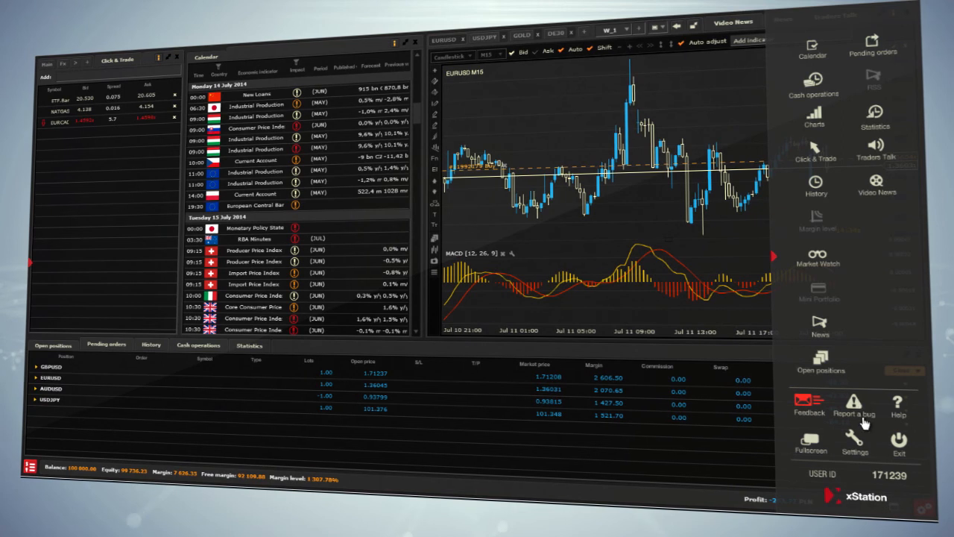
click(862, 448)
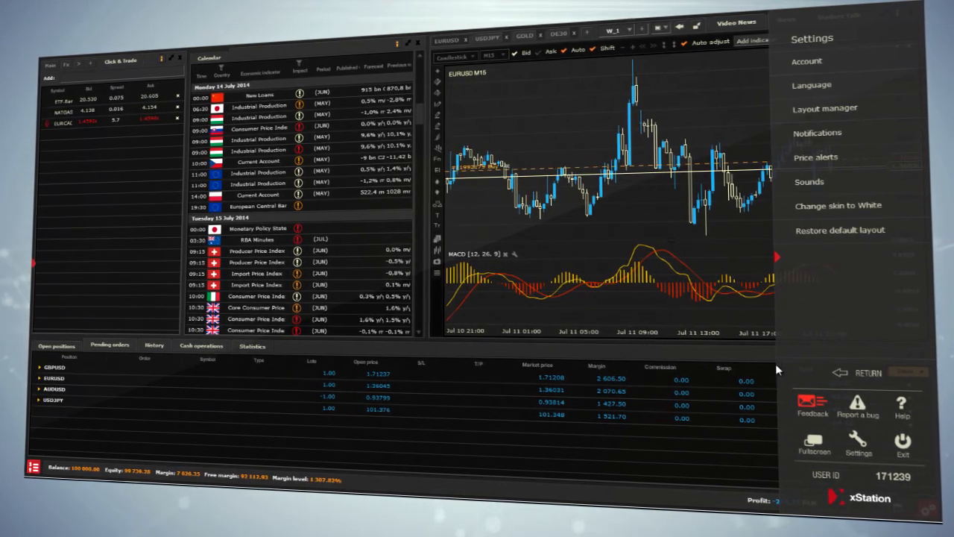